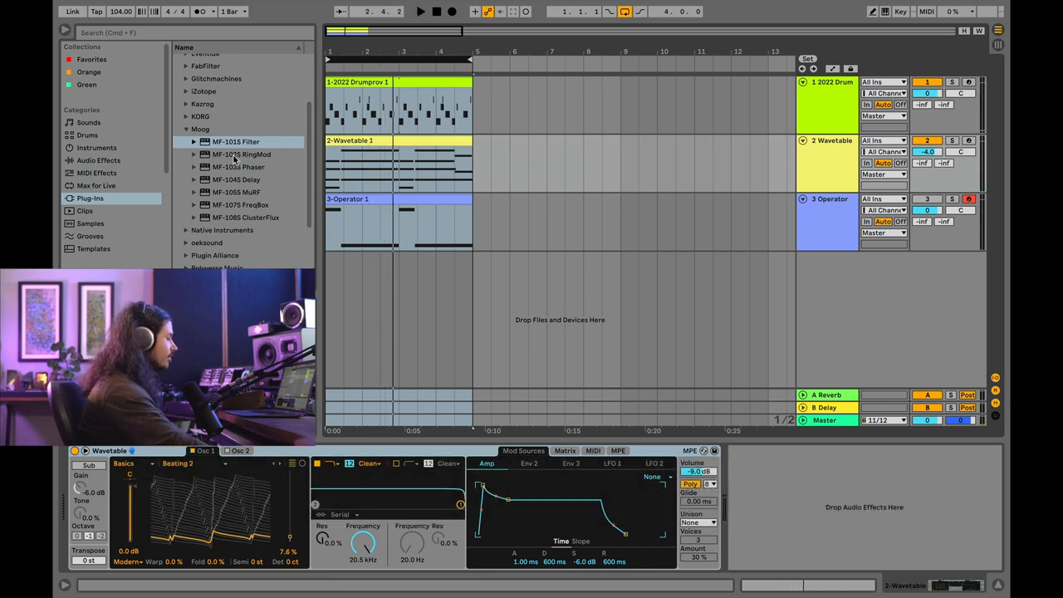
Select the MF-101S Filter in the Moog plug-ins for the Wavetable track.
left_click(236, 142)
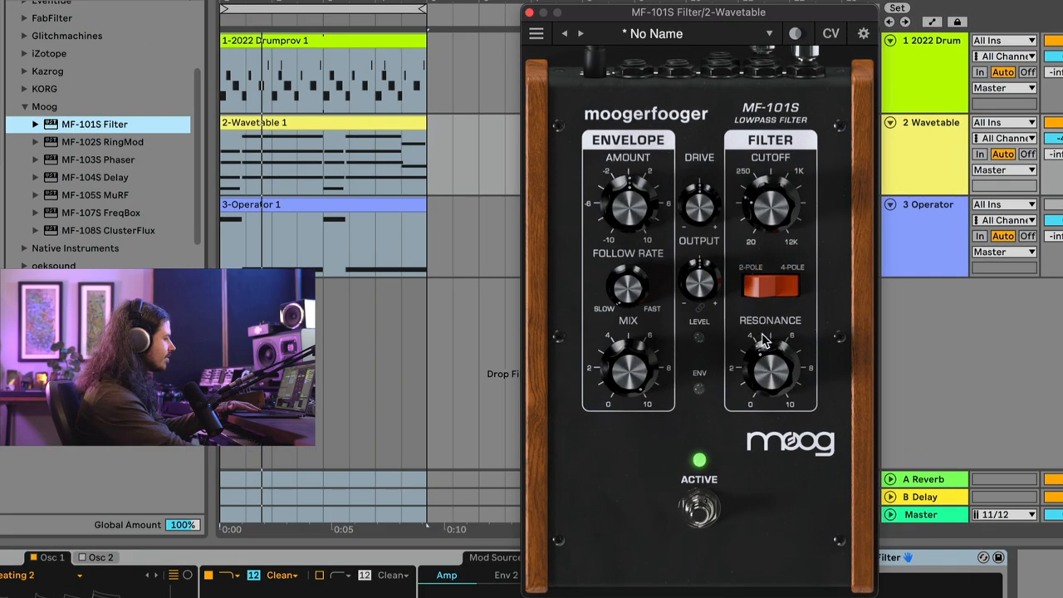
left_click_drag(768, 204, 770, 191)
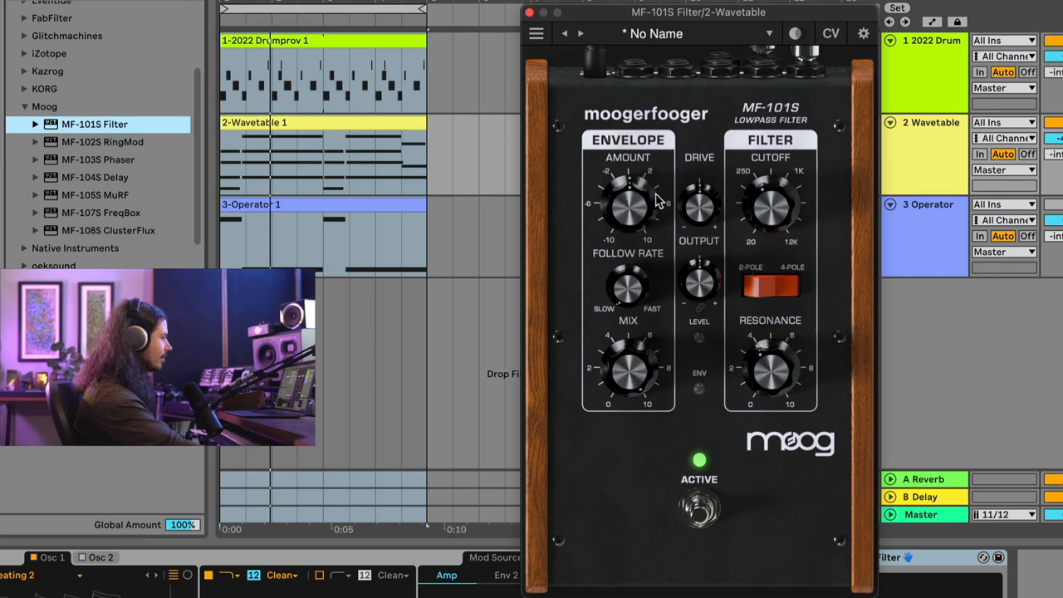
mouse_move(636, 235)
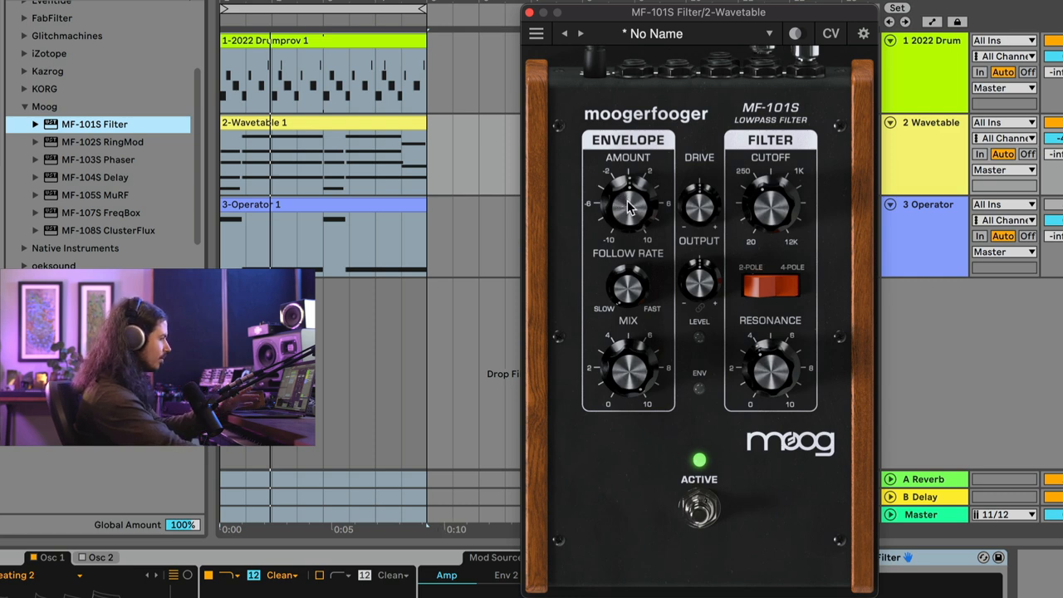
mouse_move(625, 219)
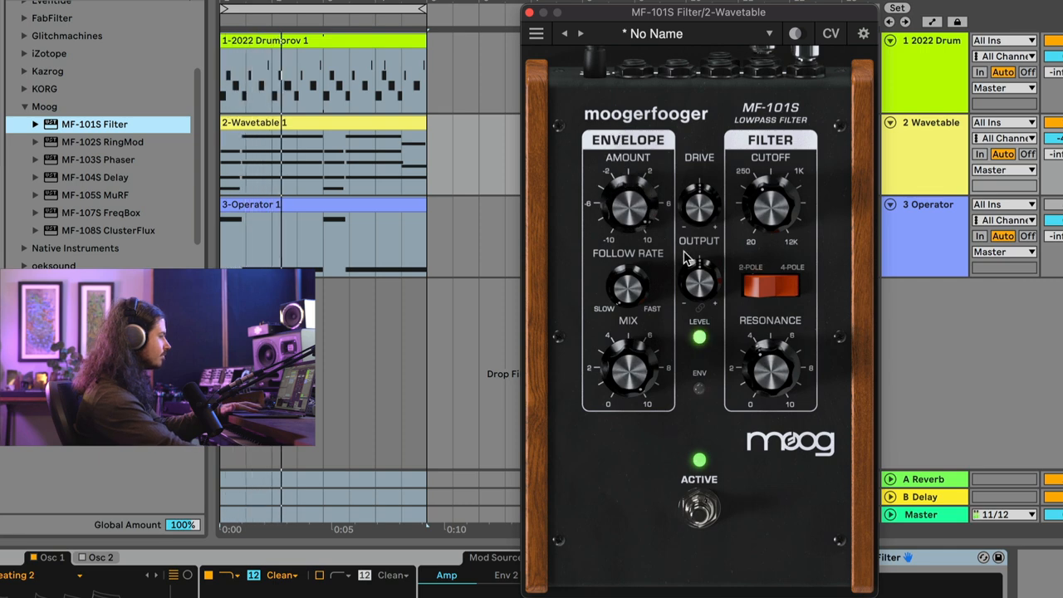
mouse_move(727, 266)
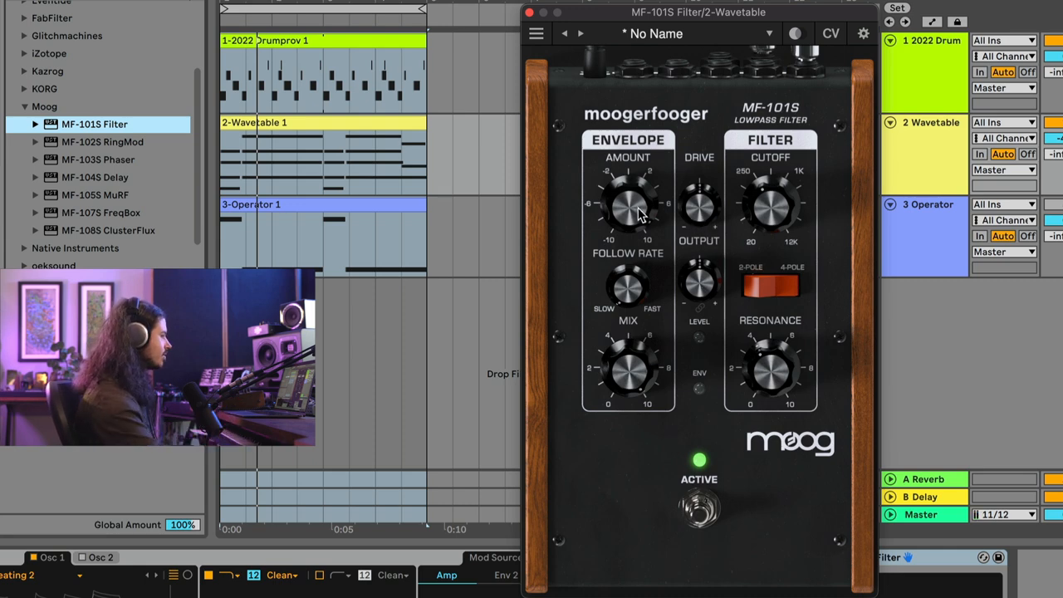
mouse_move(698, 221)
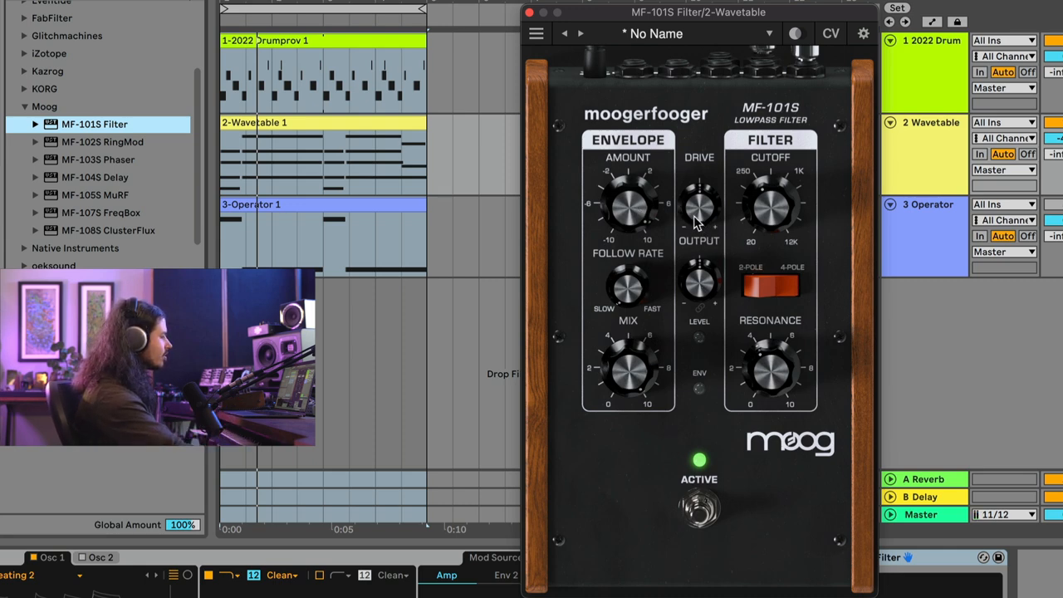
mouse_move(627, 200)
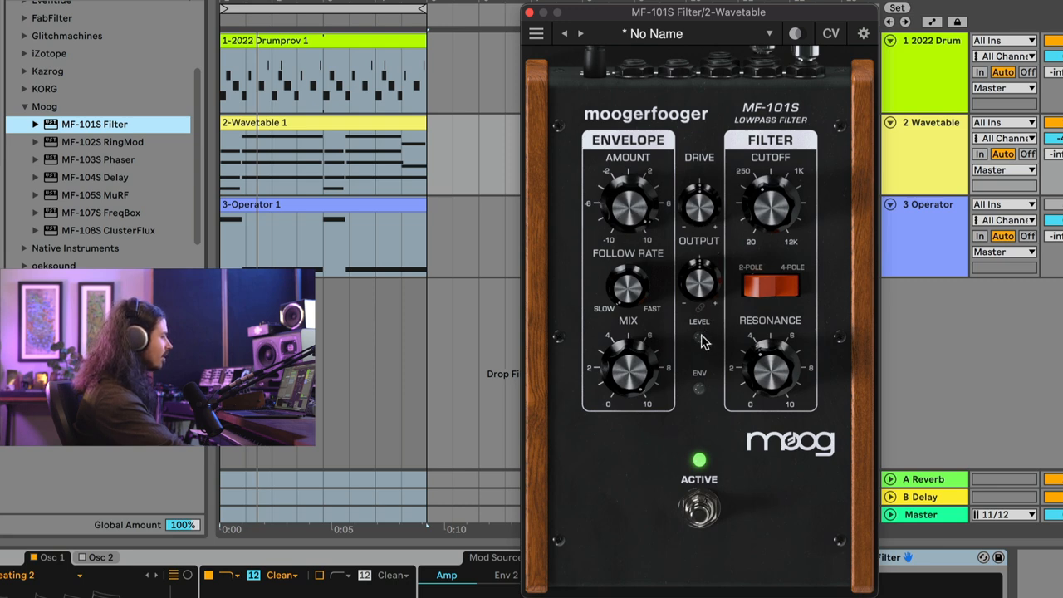
mouse_move(698, 214)
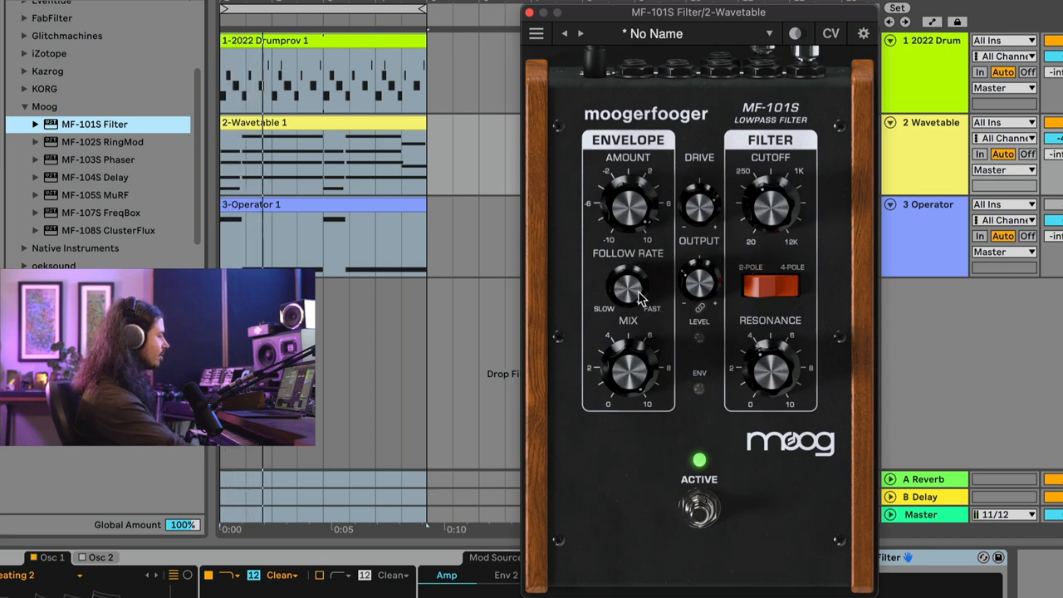
mouse_move(625, 280)
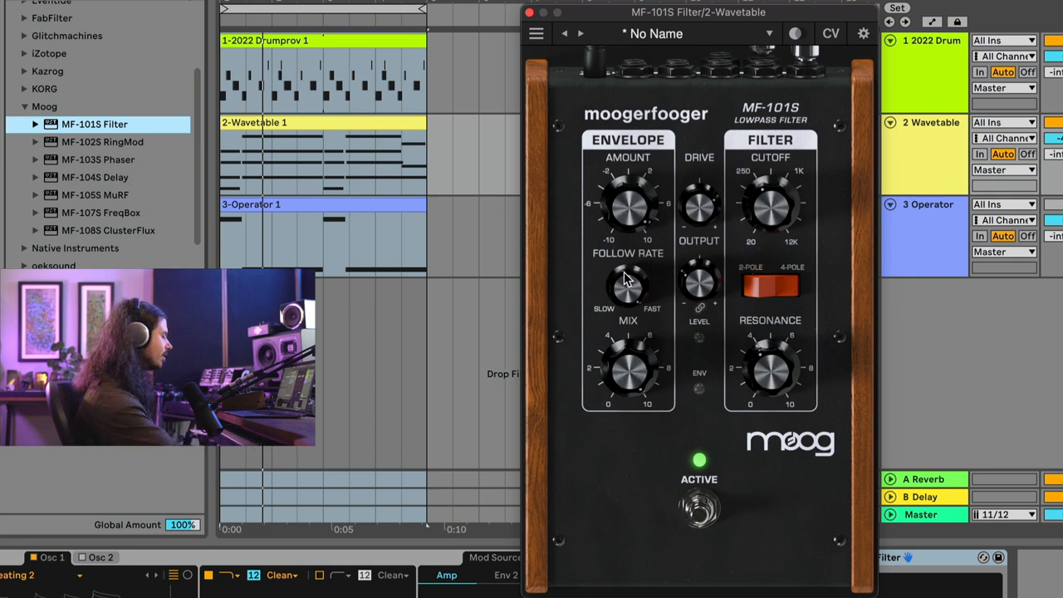
mouse_move(629, 295)
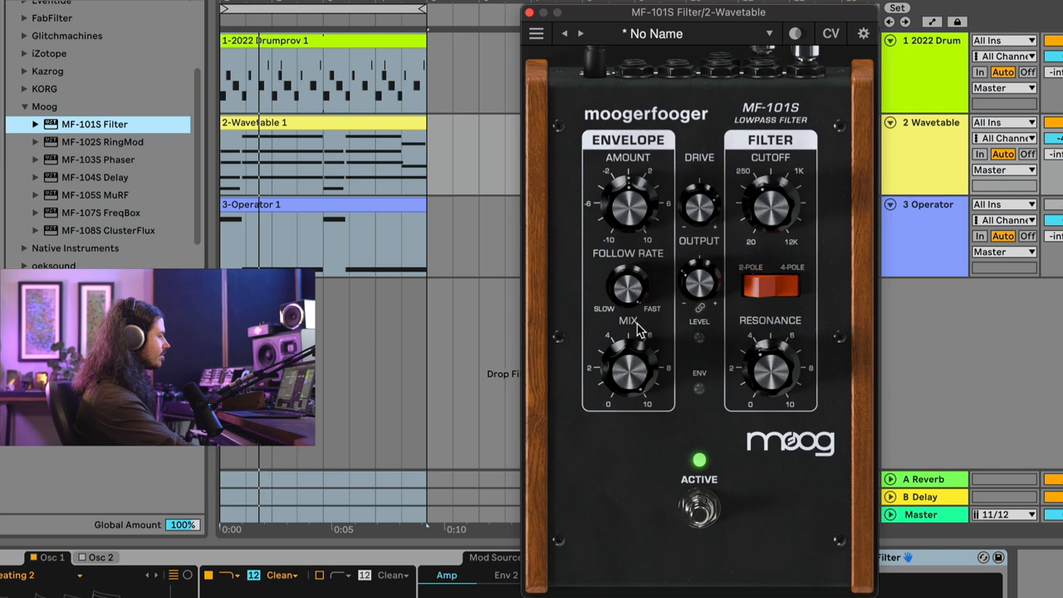
mouse_move(727, 189)
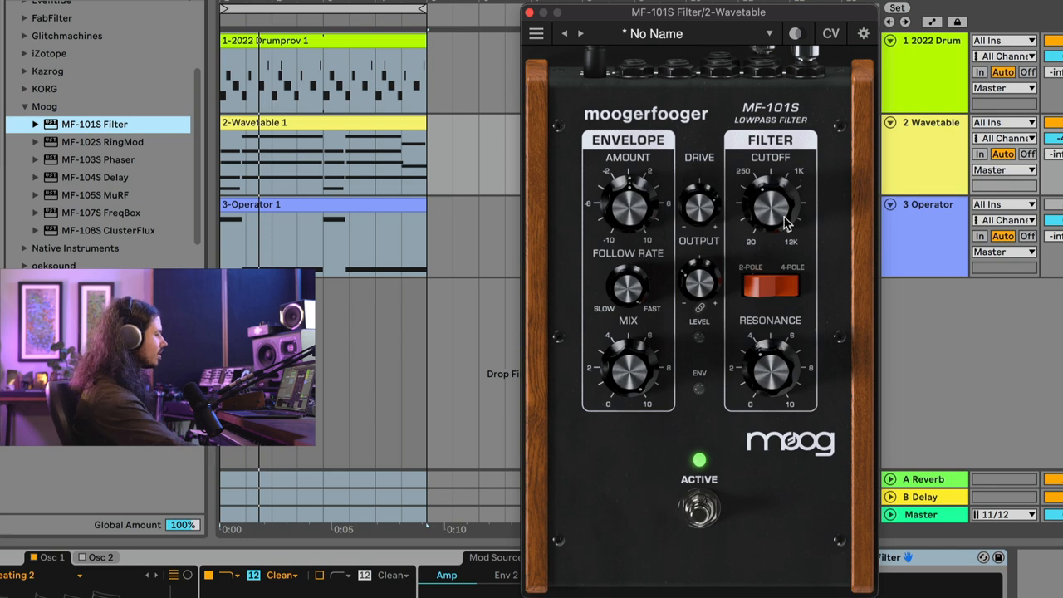
mouse_move(845, 188)
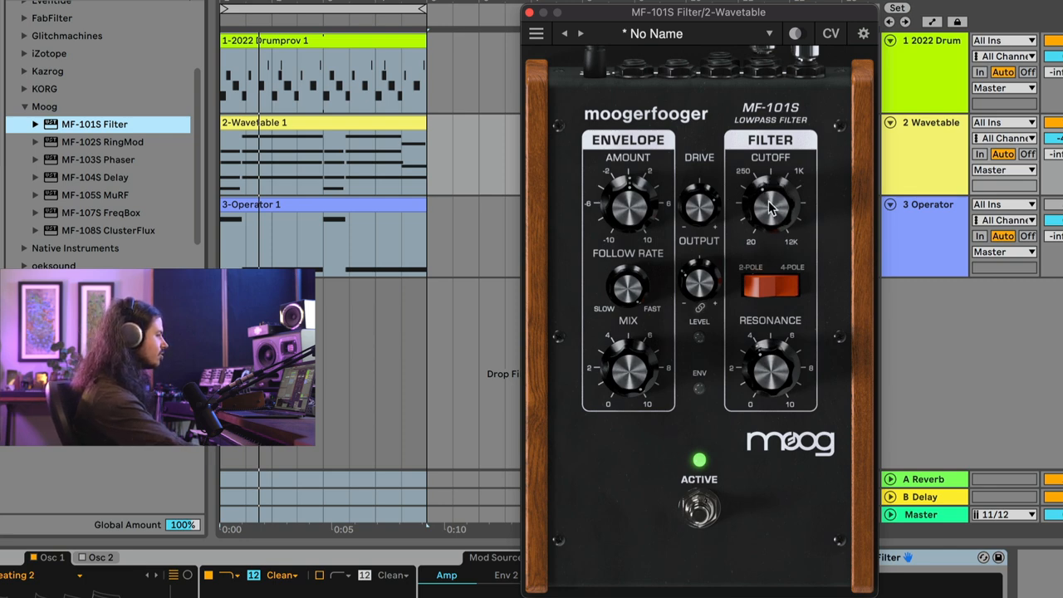
Load a second MF-101S Filter onto the 2022 Drumprov track.
left_click(543, 11)
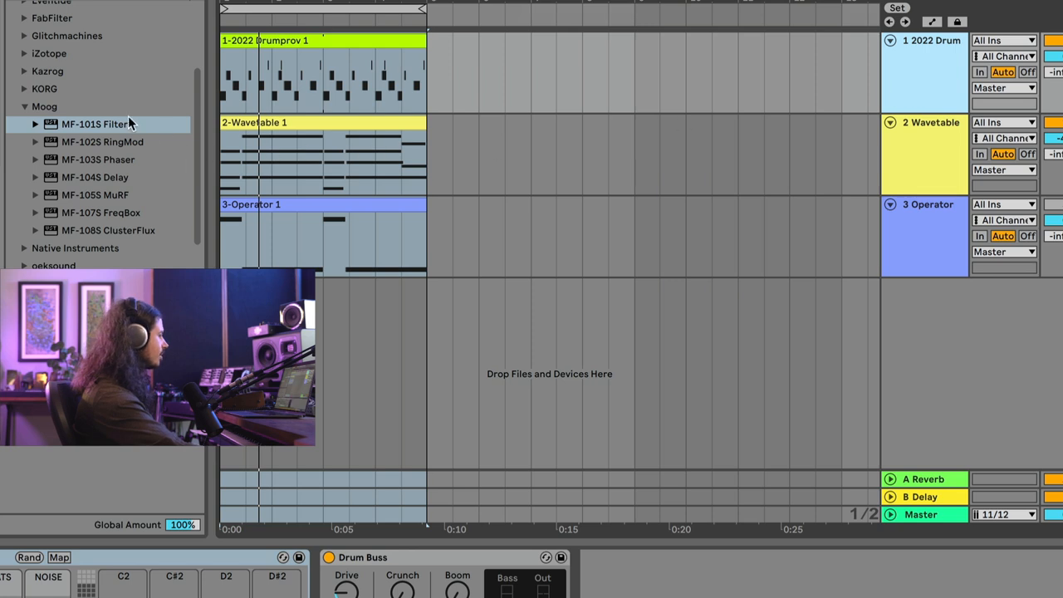
double_click(94, 124)
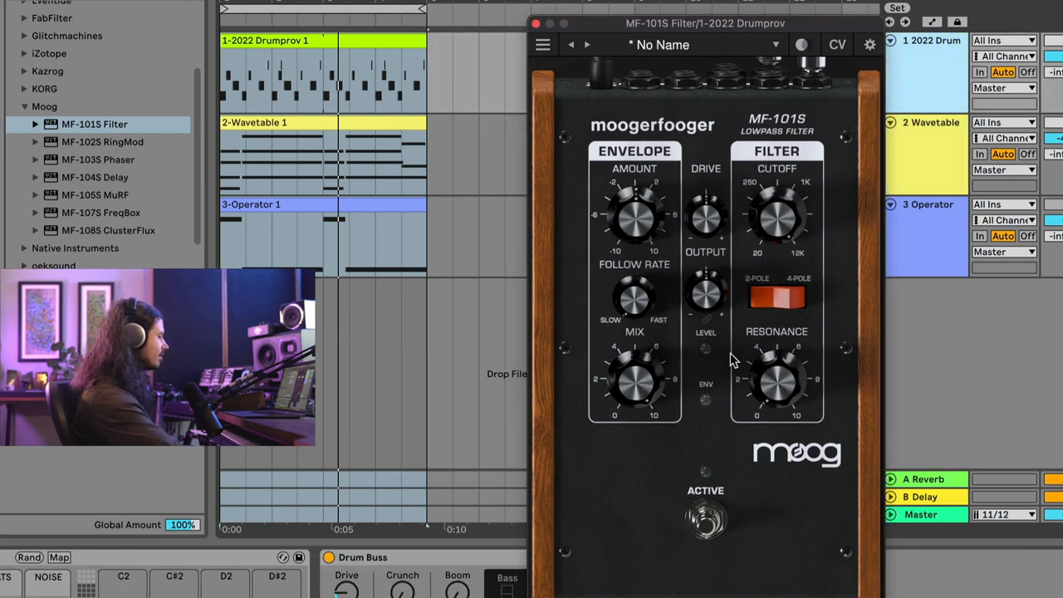
Reopen the Wavetable track's MF-101S Filter window.
left_click(930, 122)
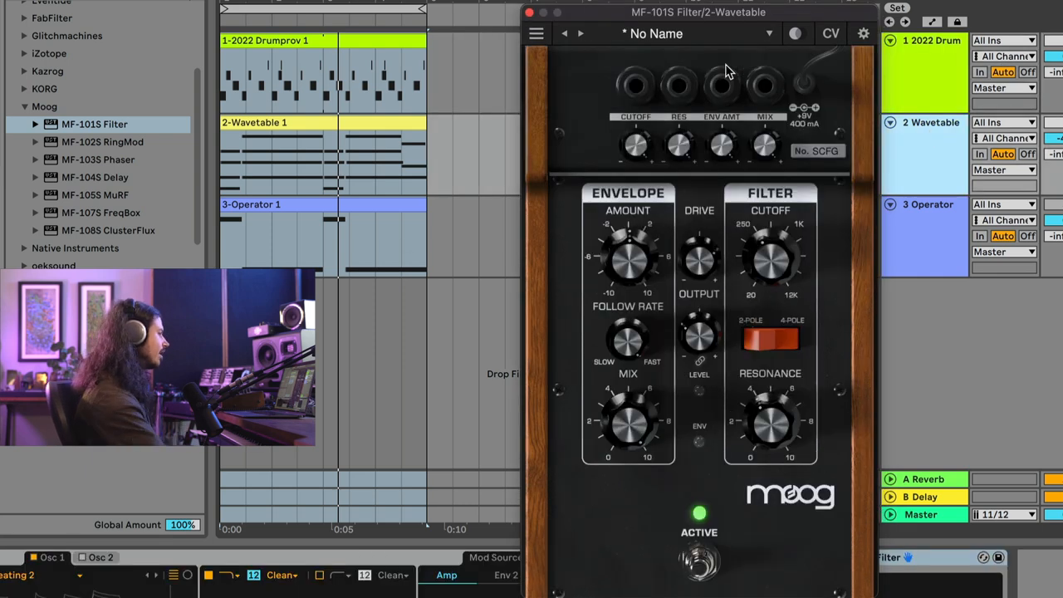
mouse_move(672, 120)
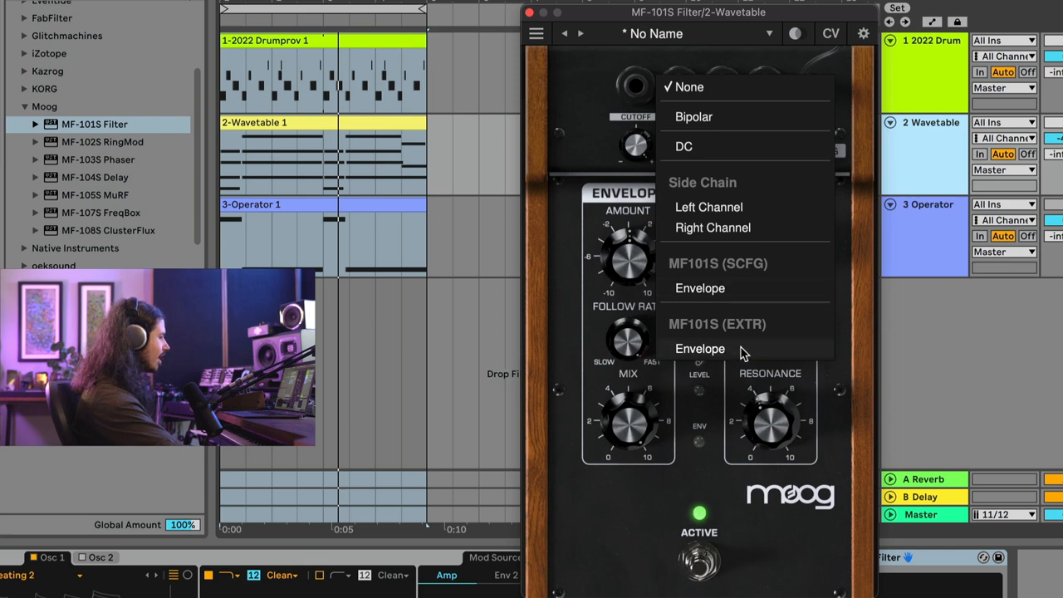
mouse_move(743, 288)
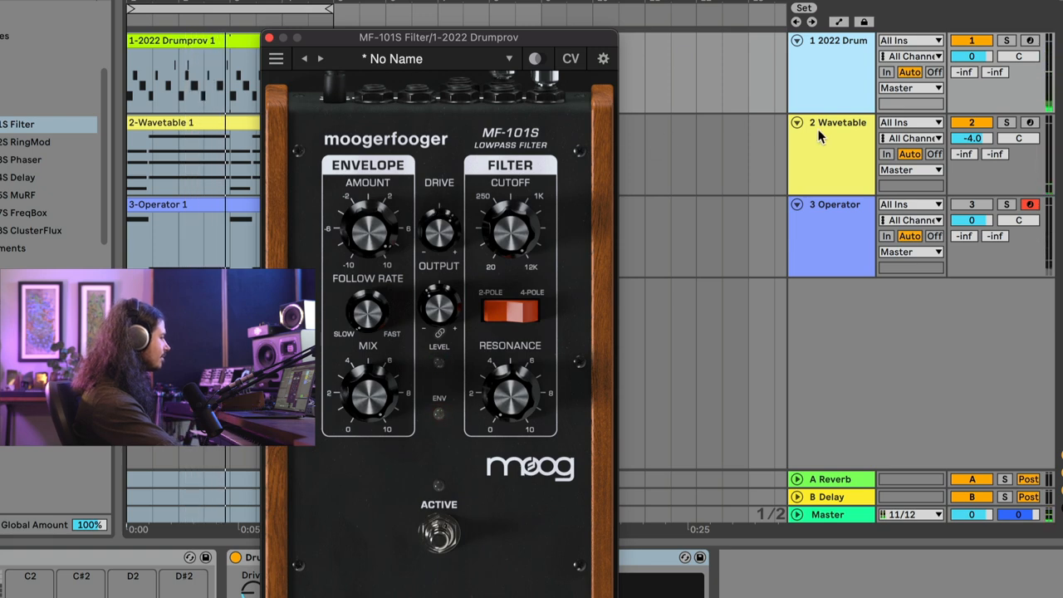
mouse_move(816, 69)
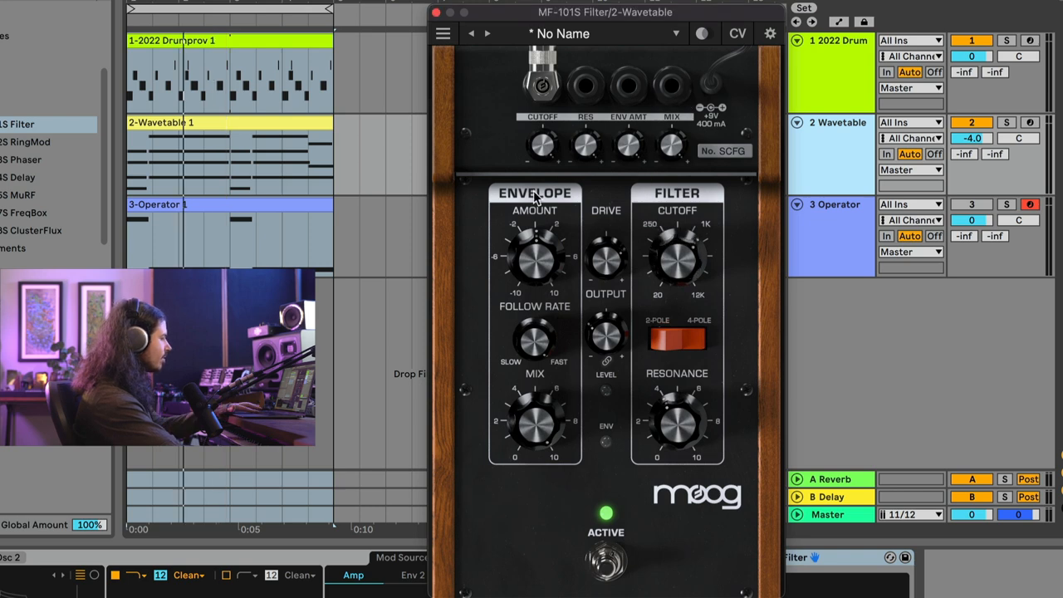
mouse_move(552, 173)
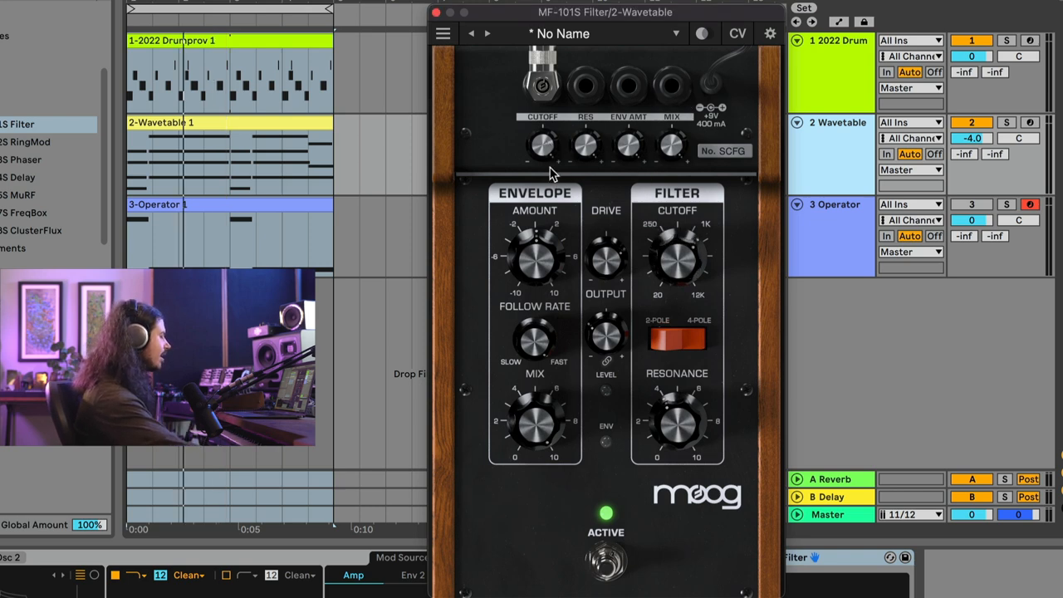
mouse_move(535, 154)
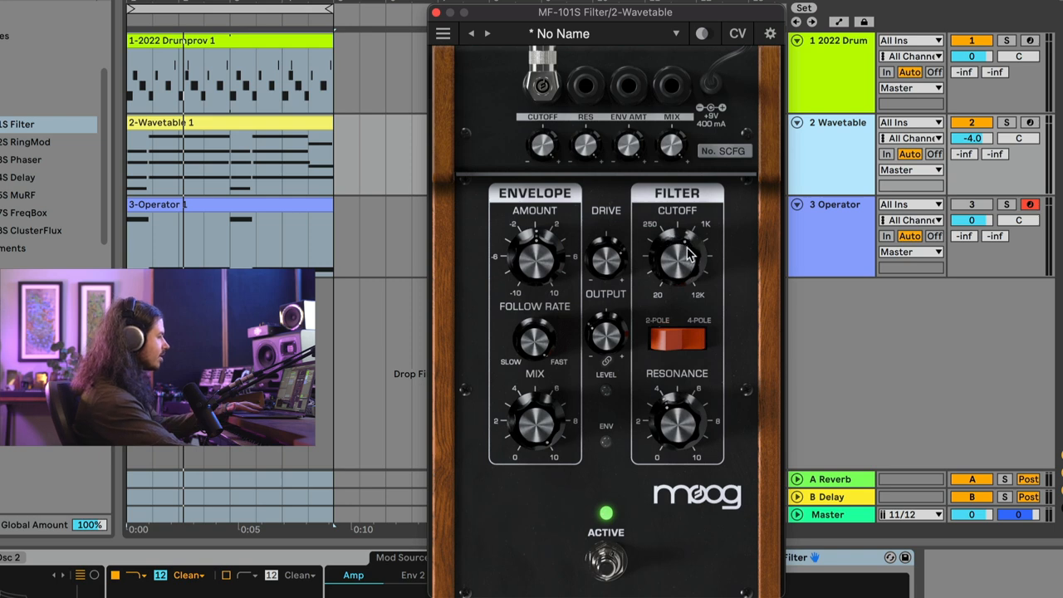
mouse_move(707, 279)
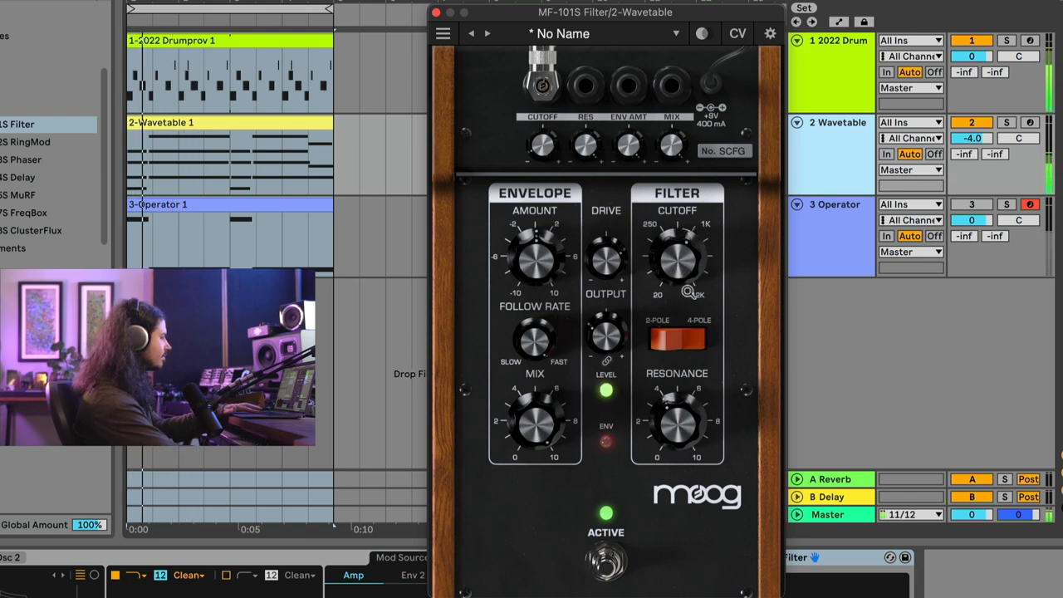
Raise the MF-101S cutoff slightly and flip the 2-pole/4-pole slope switch.
left_click_drag(677, 257, 690, 249)
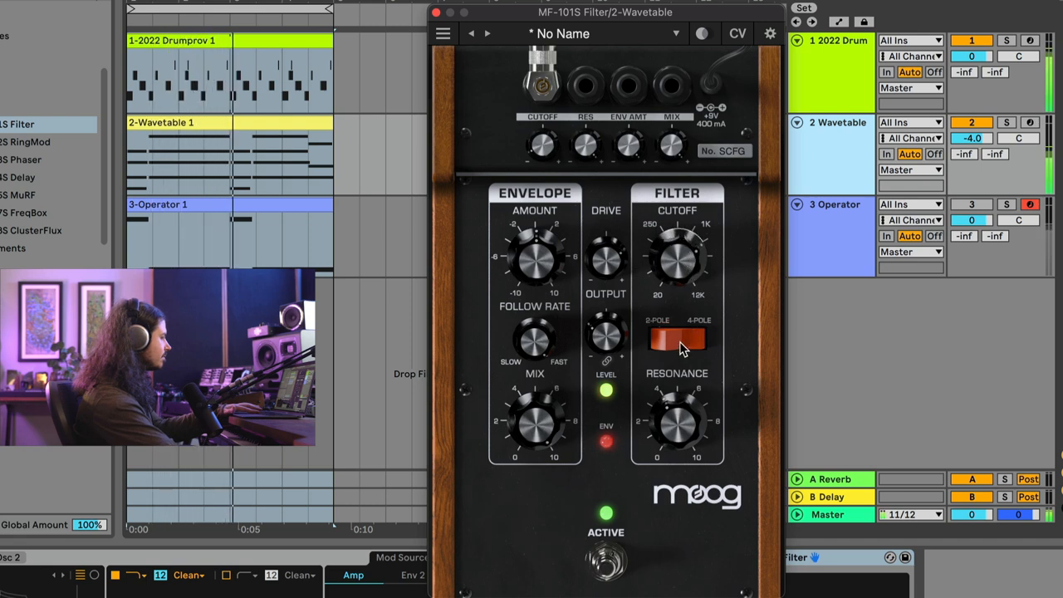
left_click(677, 336)
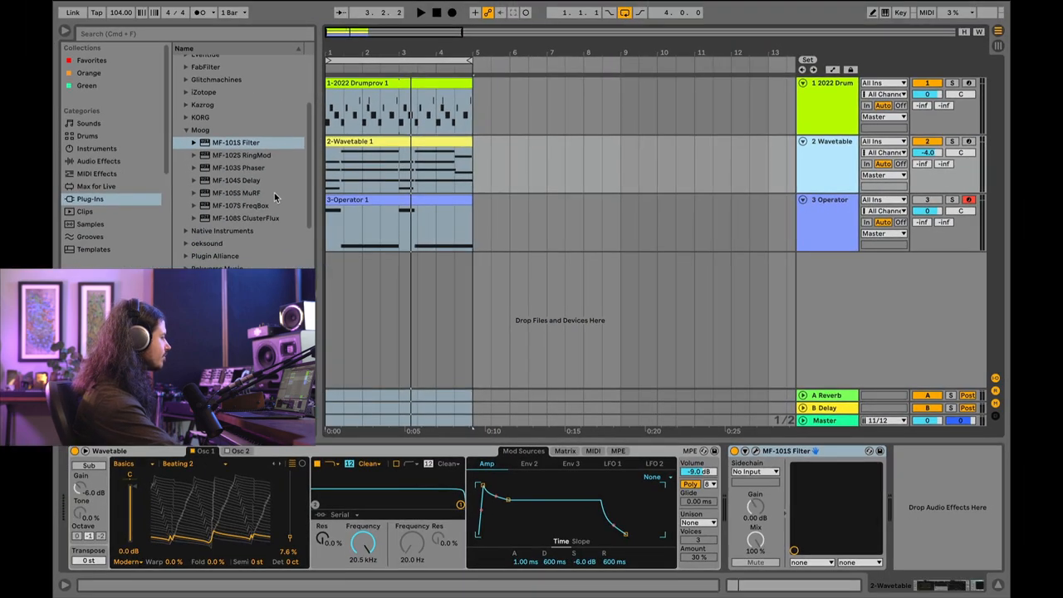
Load the MF-104S Delay onto the Wavetable track.
left_click(236, 180)
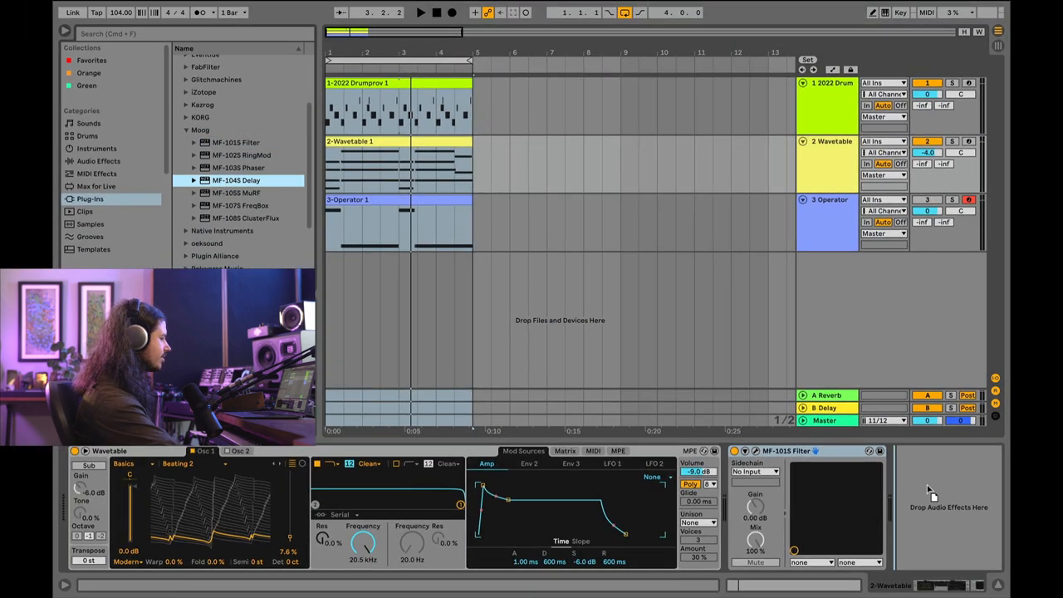
double_click(236, 180)
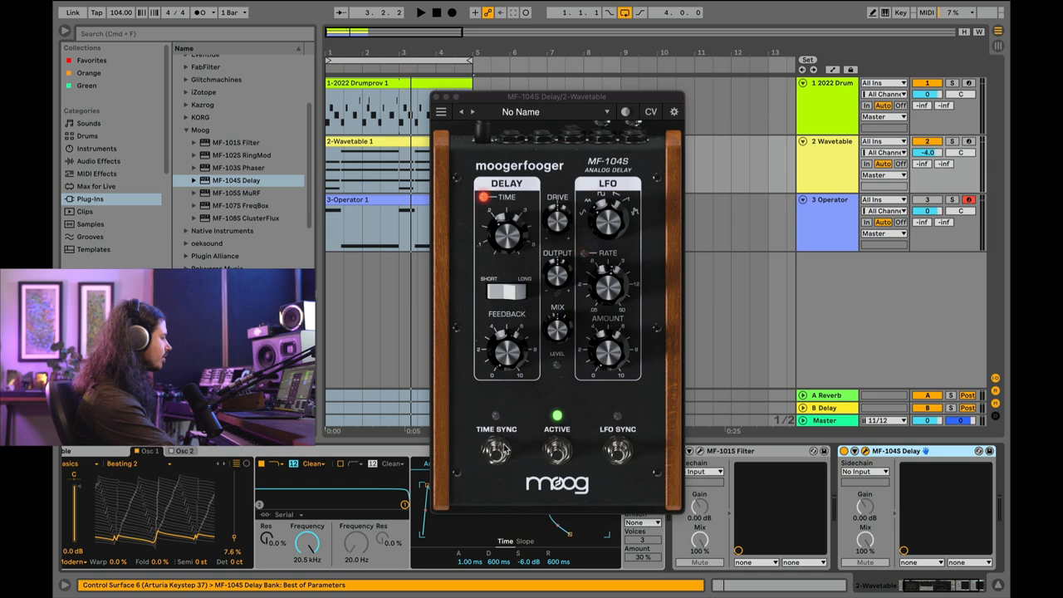
left_click(495, 451)
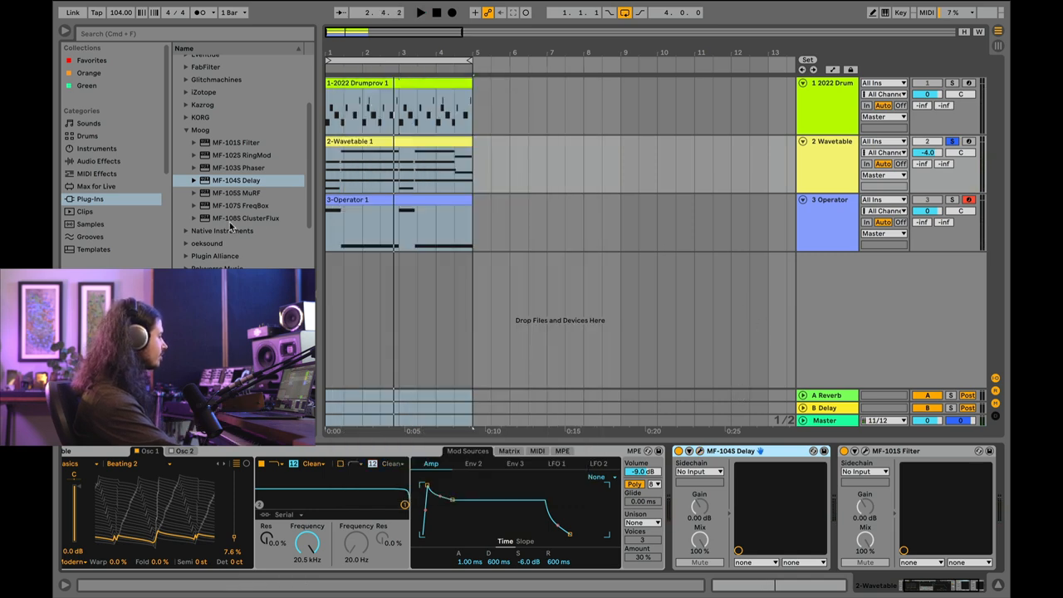
Add MF-108S ClusterFlux to the Wavetable track and close the MF-101S Filter window.
left_click(245, 217)
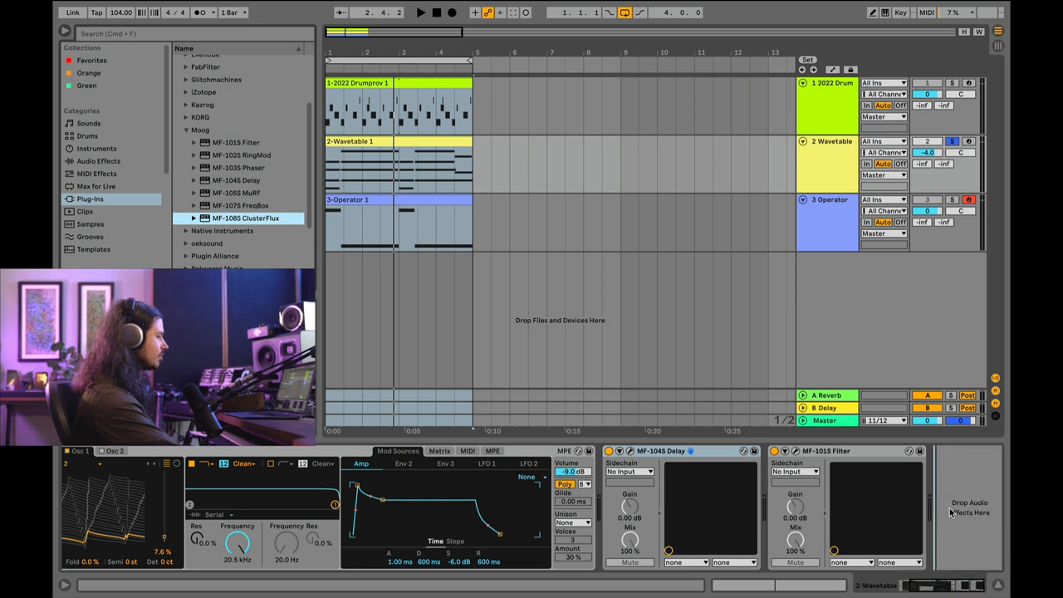
double_click(245, 218)
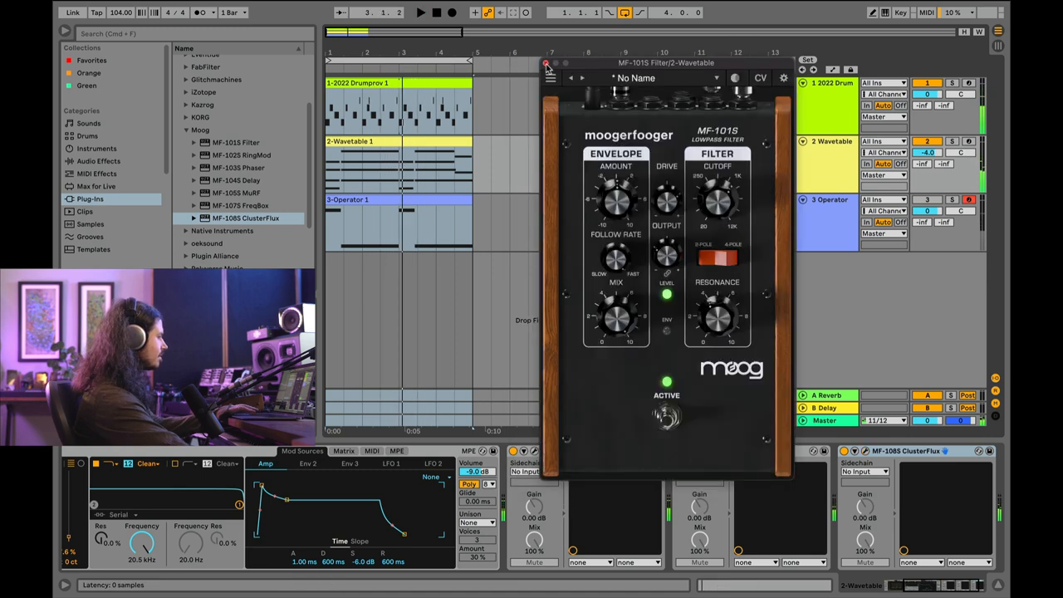
left_click(547, 63)
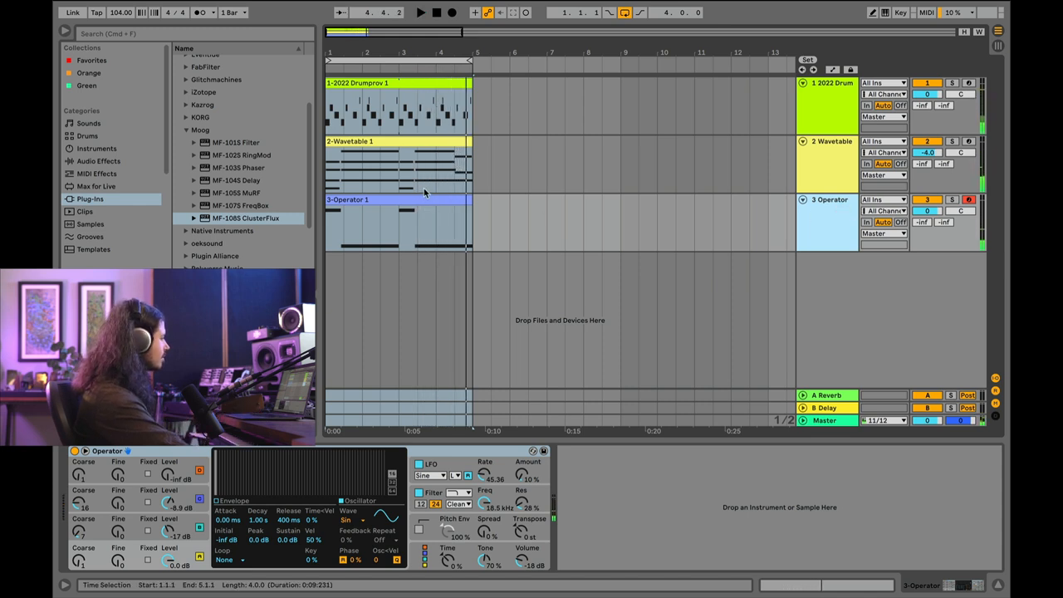
Select the MF-105S MuRF in the Moog plug-ins for the Operator track.
left_click(237, 192)
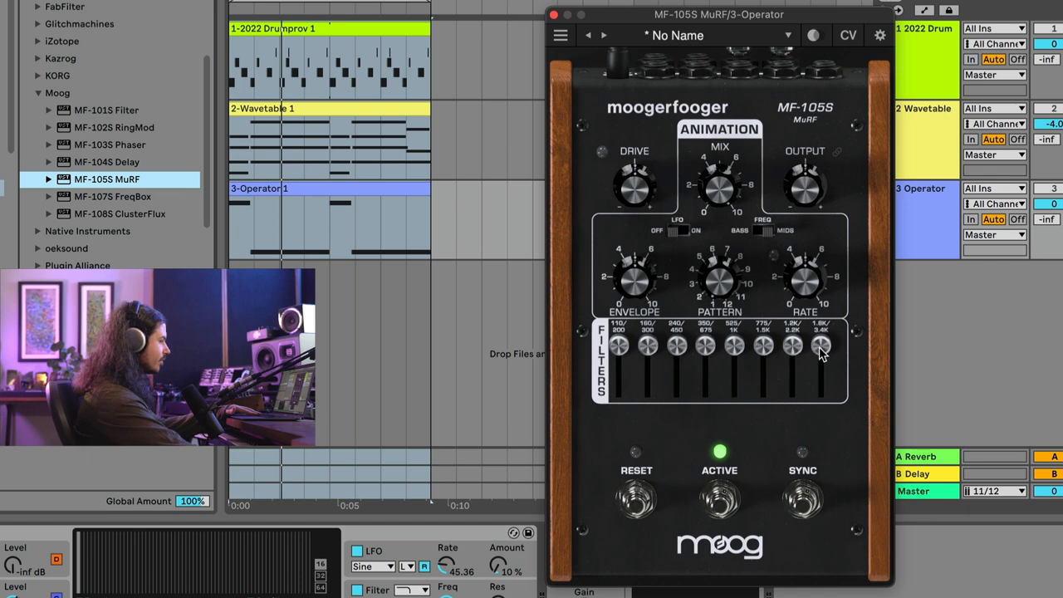
mouse_move(681, 349)
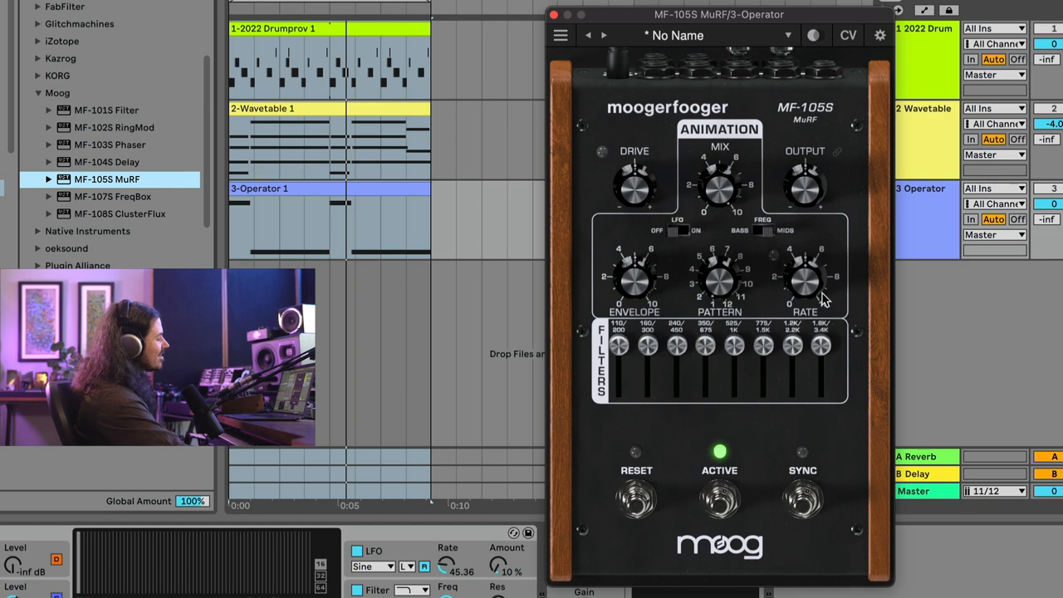
mouse_move(731, 299)
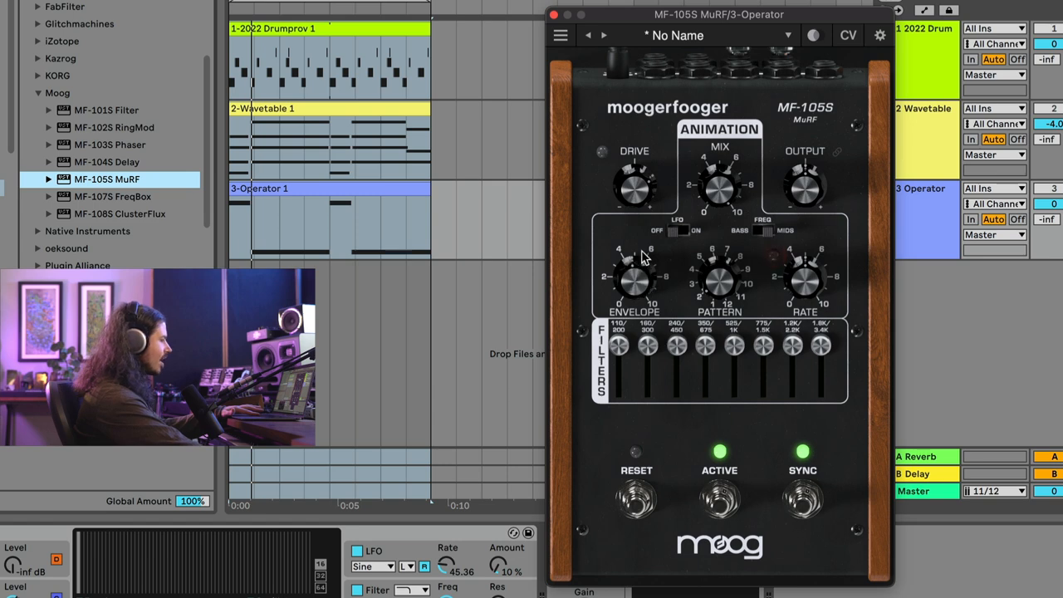
mouse_move(636, 280)
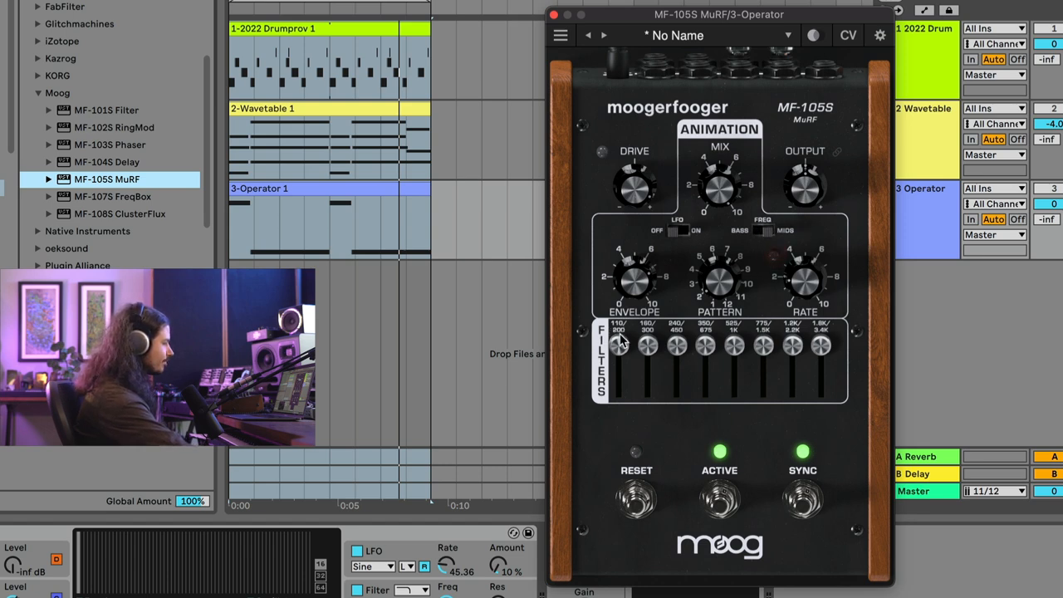
mouse_move(629, 369)
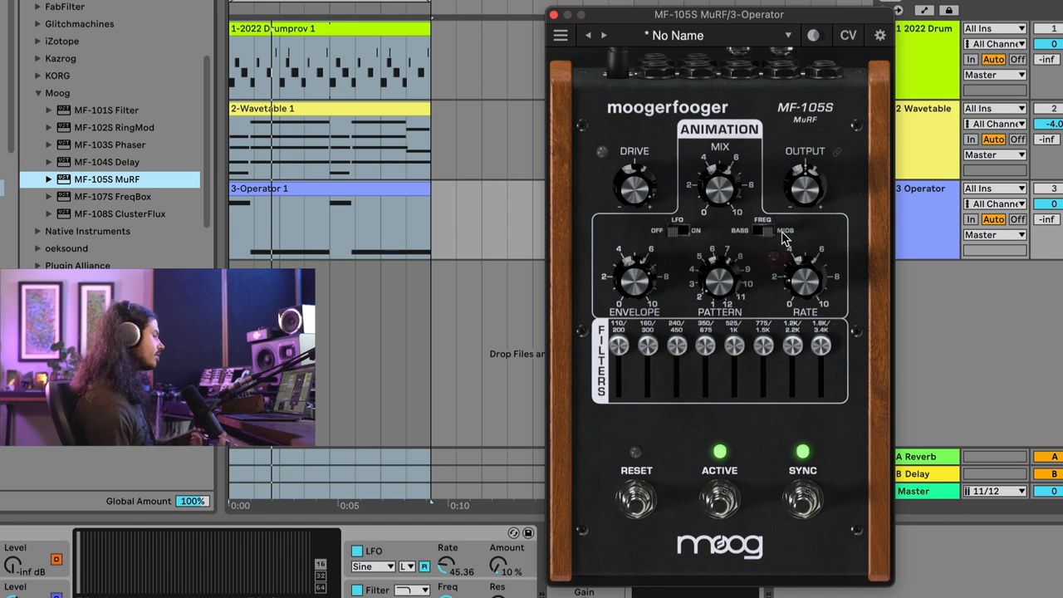
mouse_move(771, 234)
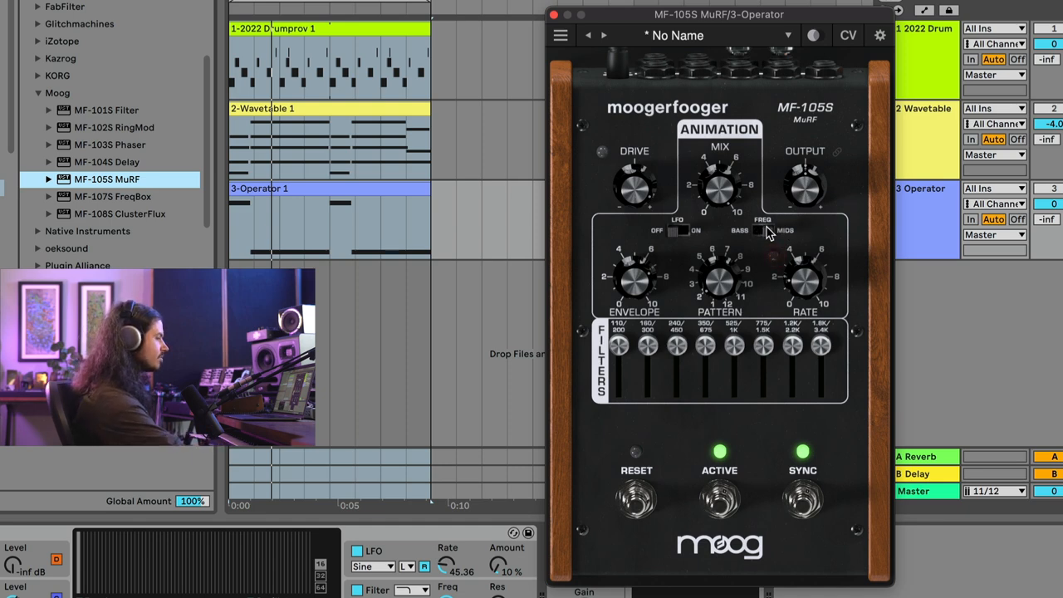
mouse_move(765, 239)
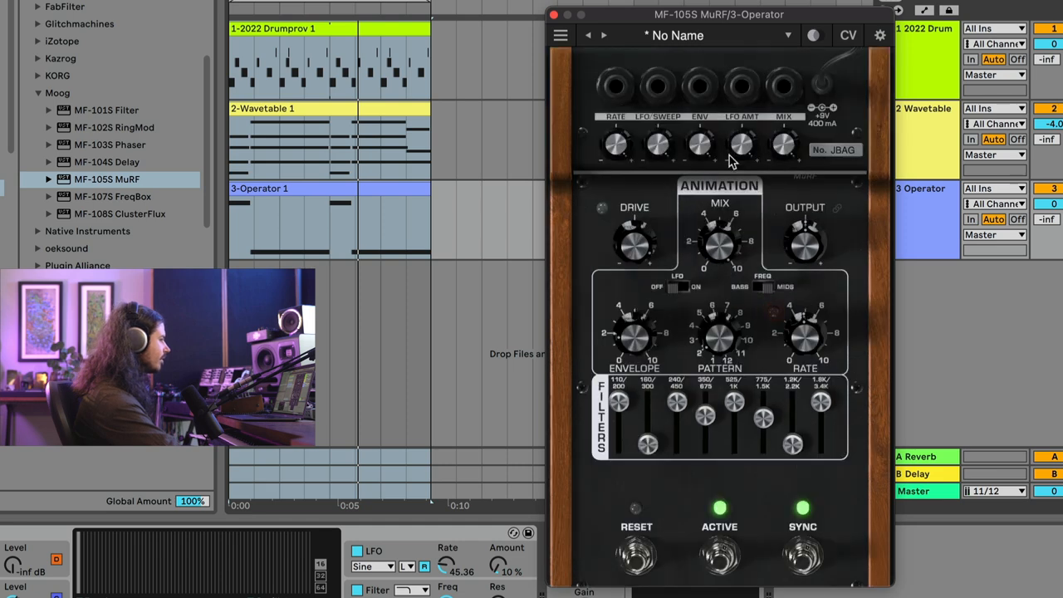
mouse_move(821, 73)
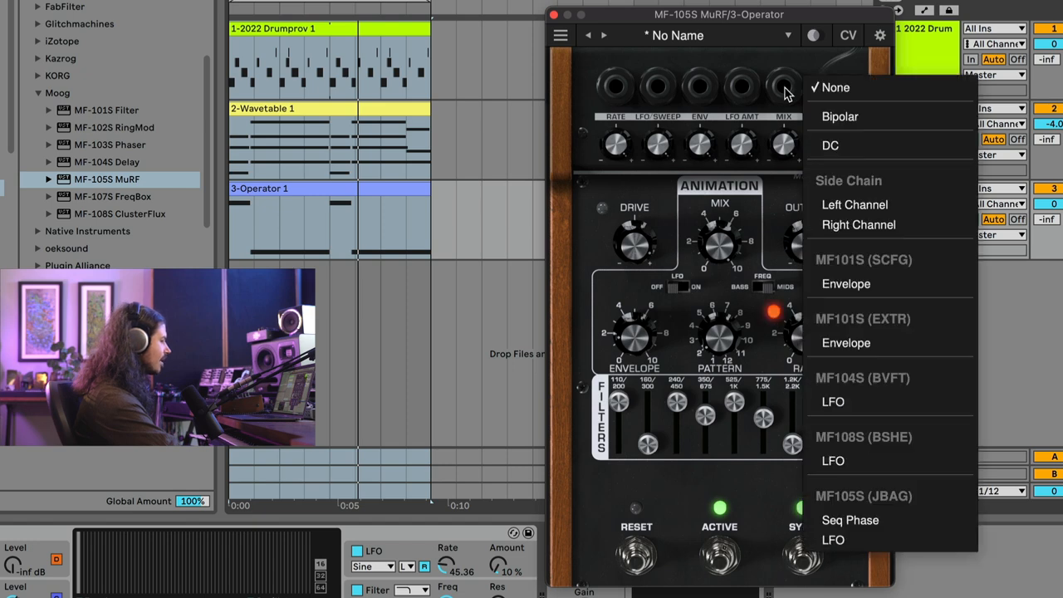
mouse_move(873, 239)
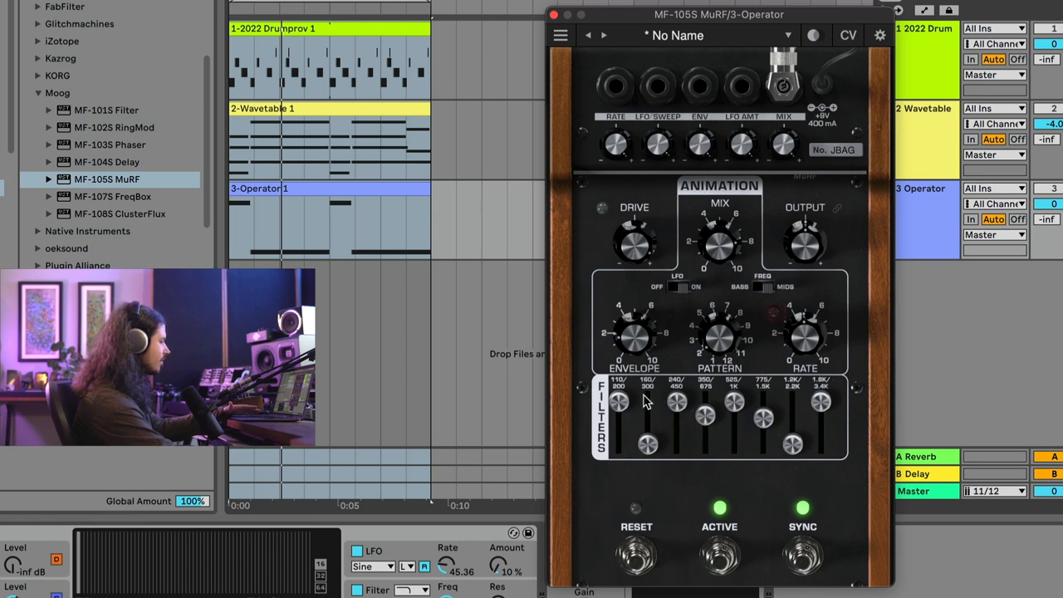
mouse_move(619, 405)
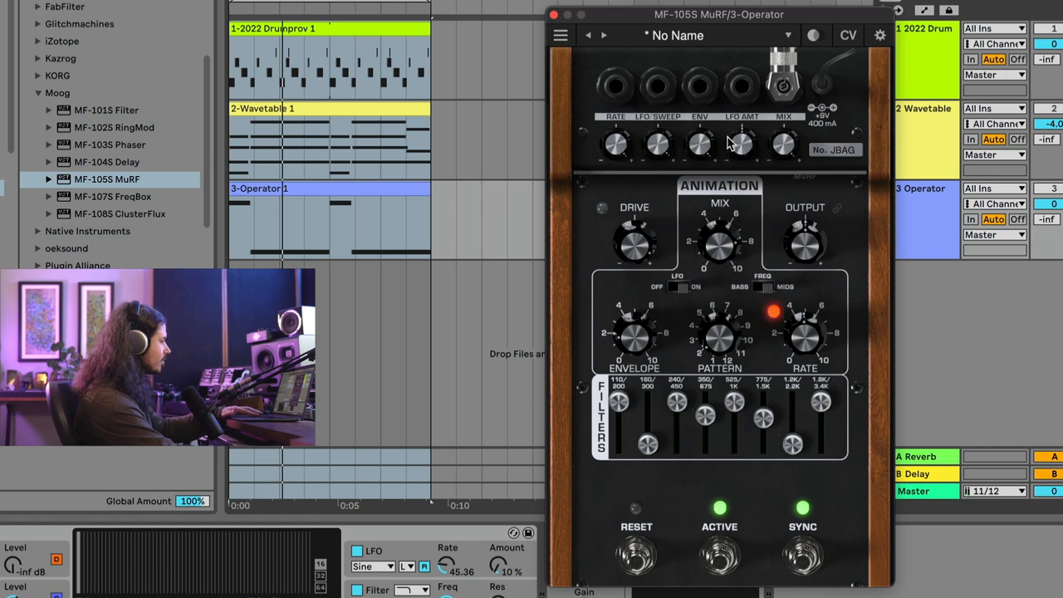
Patch a CV source into the MuRF's LFO AMT input and shift the window left.
left_click(681, 287)
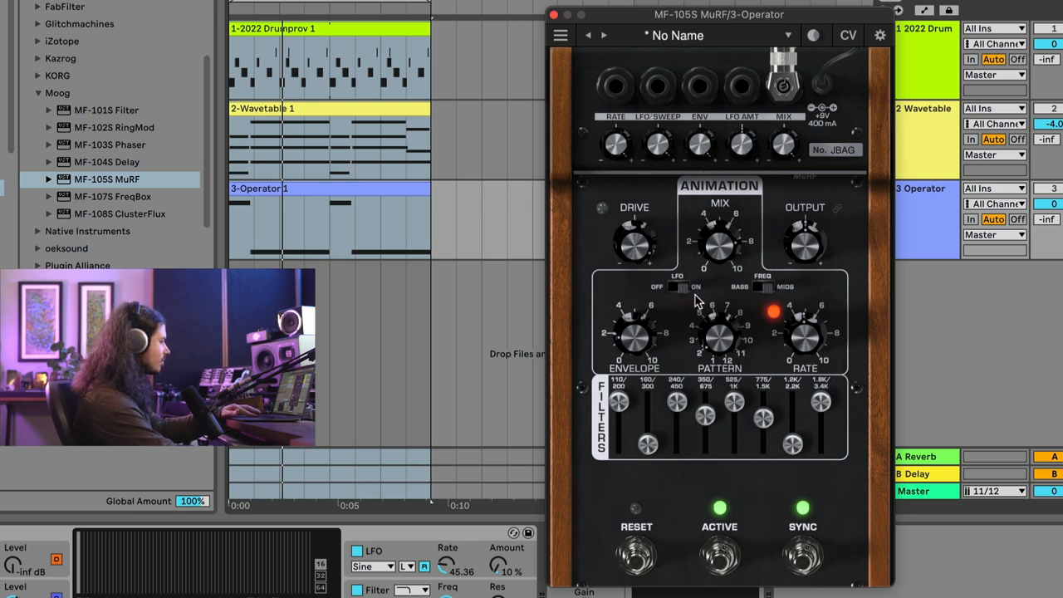
left_click(835, 150)
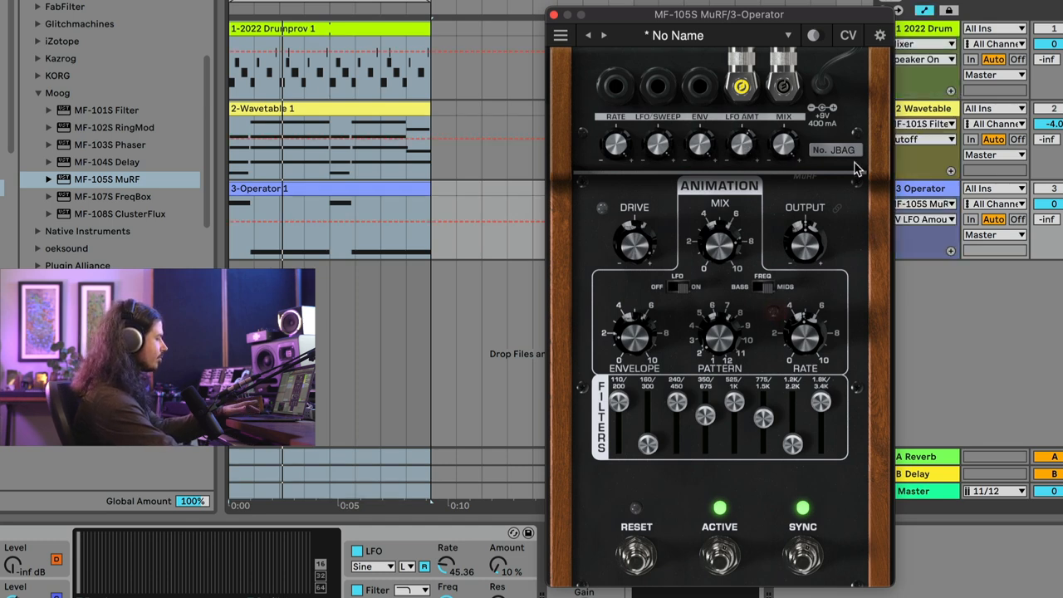
left_click_drag(720, 14, 661, 17)
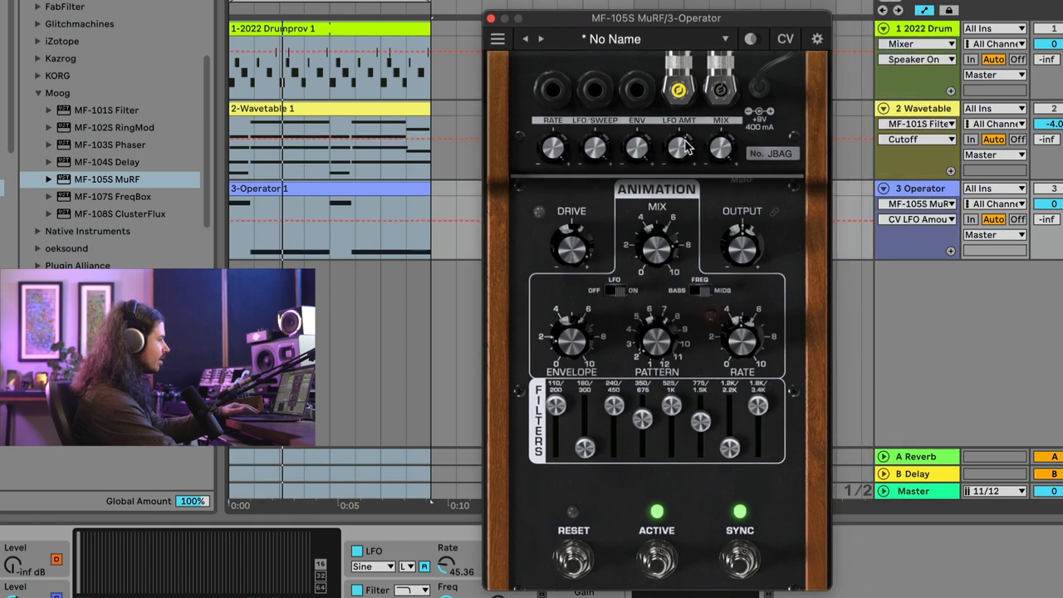
mouse_move(696, 162)
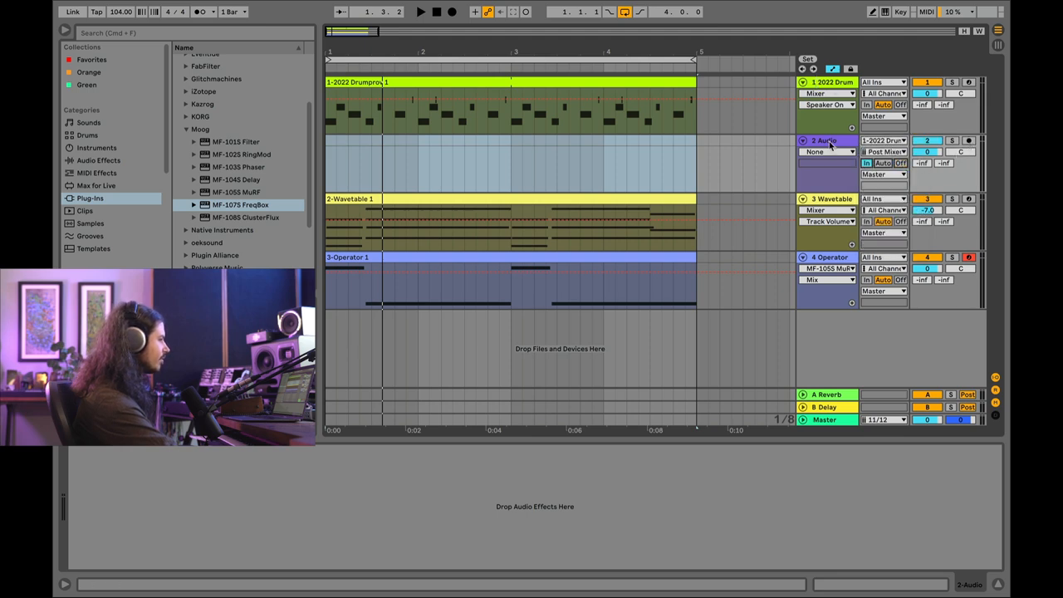
Load the MF-107S FreqBox onto the 2 Audio track.
left_click(826, 139)
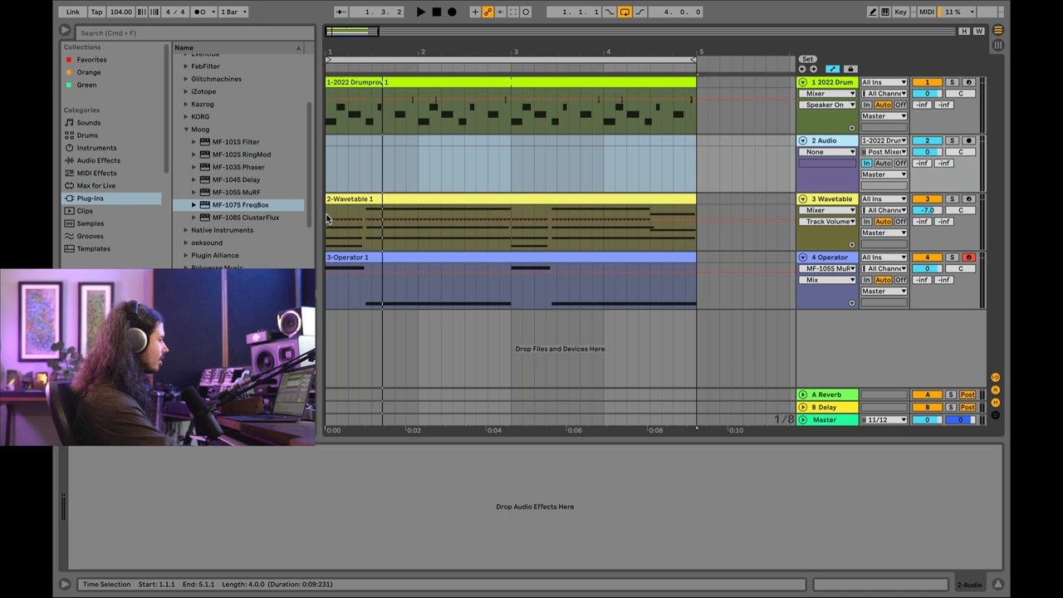
double_click(241, 204)
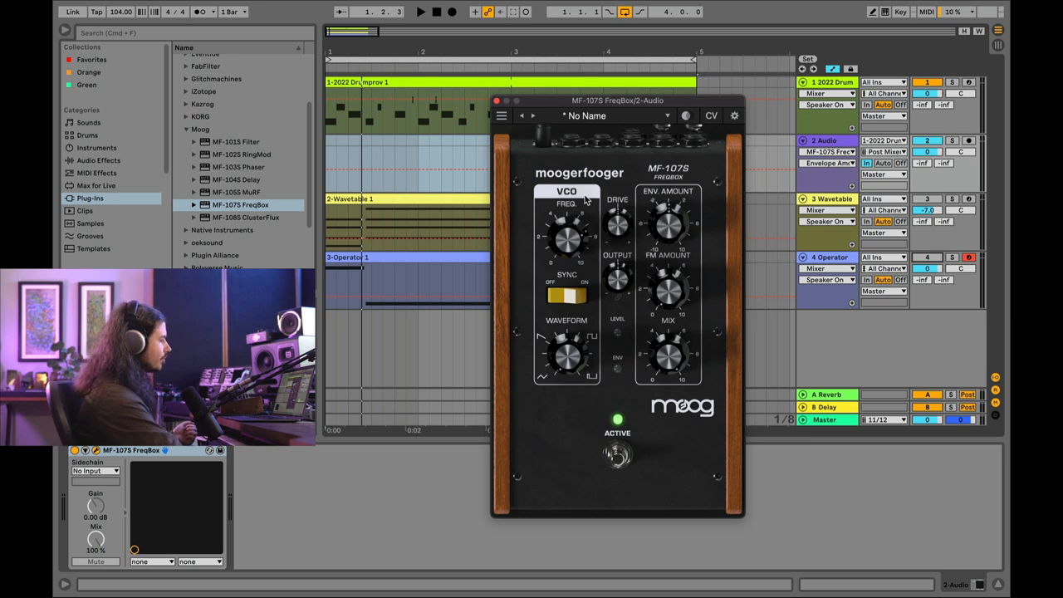
mouse_move(585, 200)
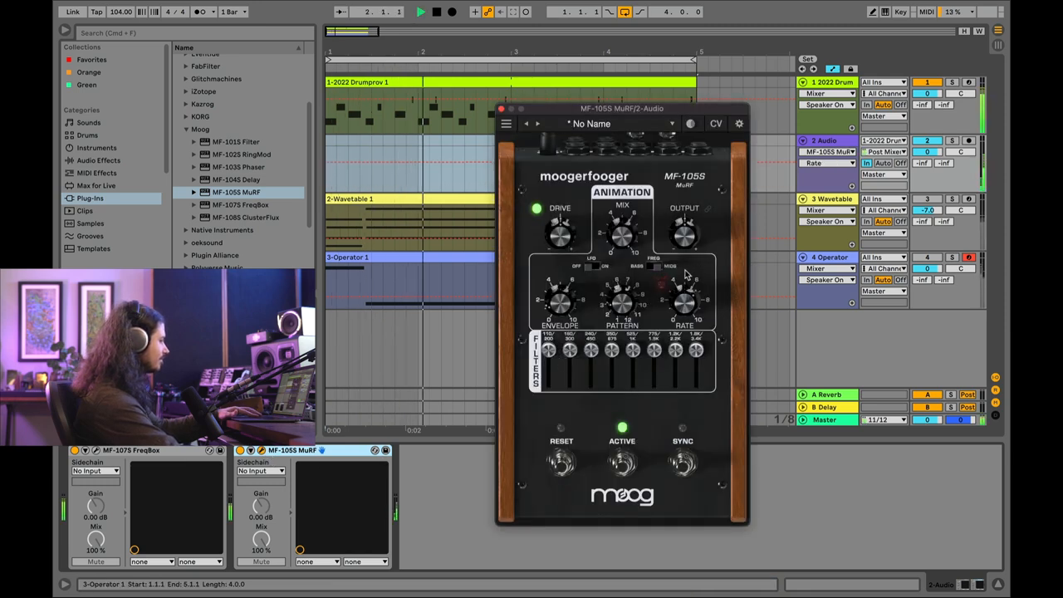
Turn on the MuRF's SYNC footswitch to lock its pattern to tempo.
left_click(682, 463)
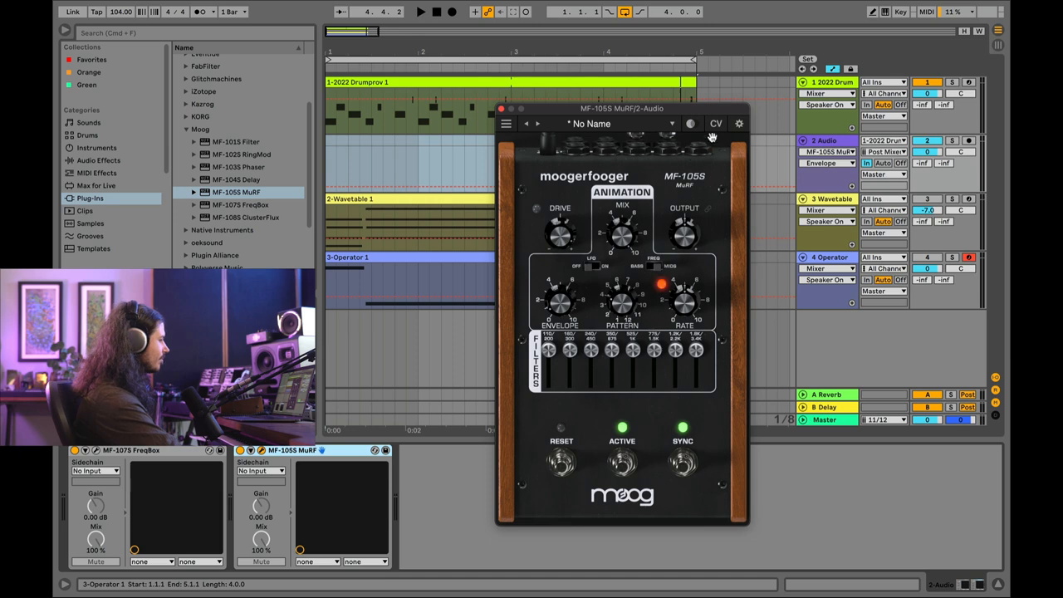
View the MF-105S MuRF settings page, close it, and raise the upper filter band sliders.
left_click(739, 123)
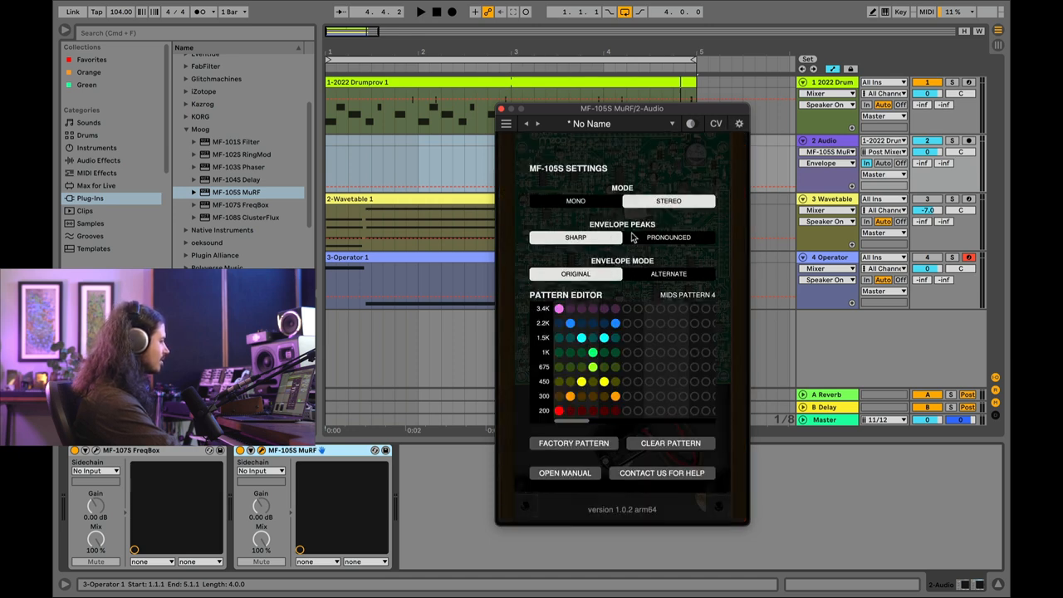
left_click(668, 236)
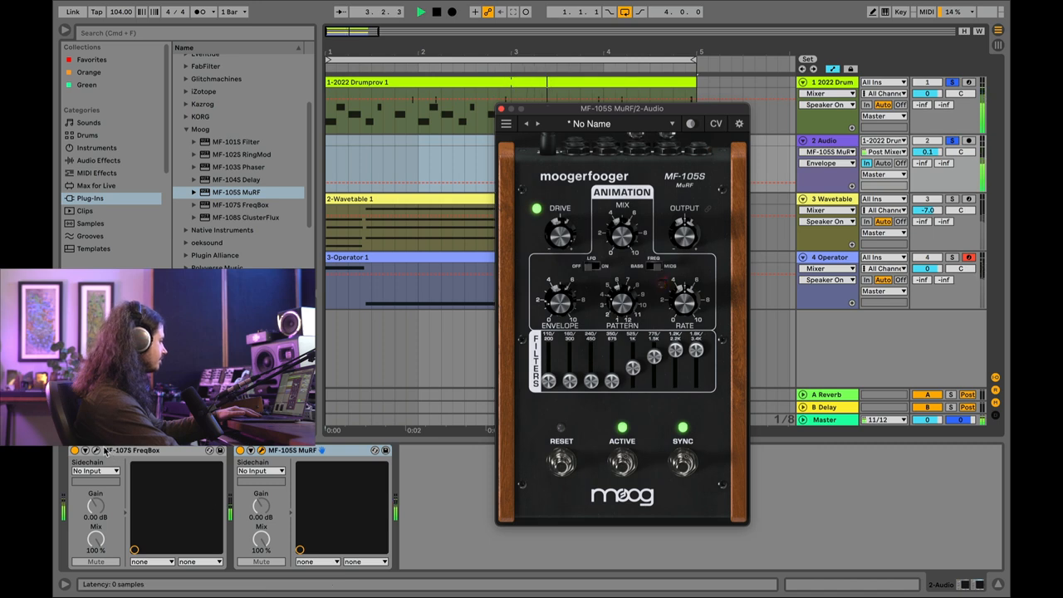
Open the MF-107S FreqBox window beside the MuRF and toggle its oscillator SYNC switch.
left_click(130, 450)
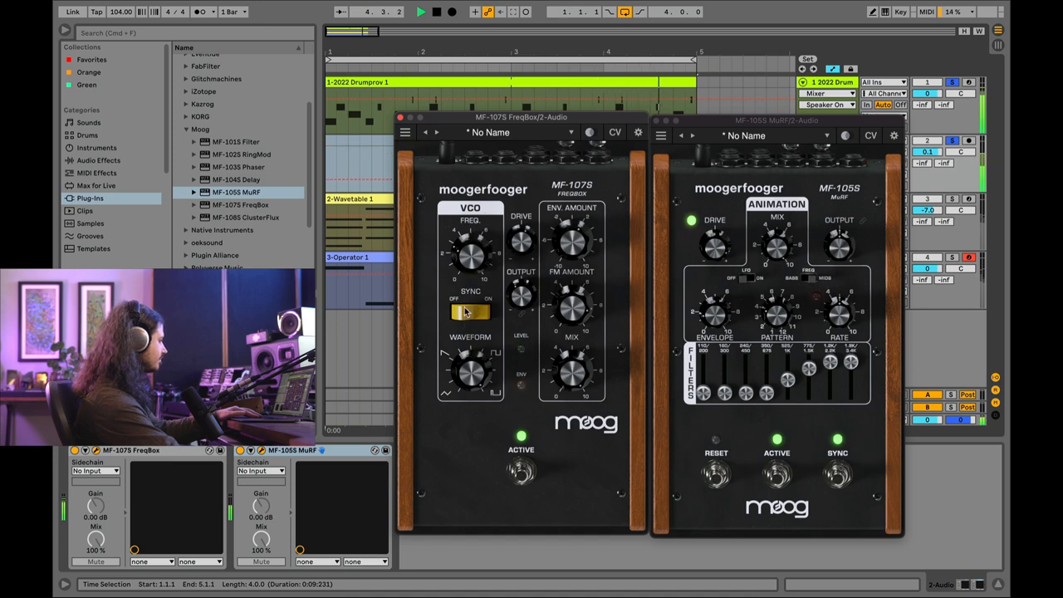
left_click(470, 311)
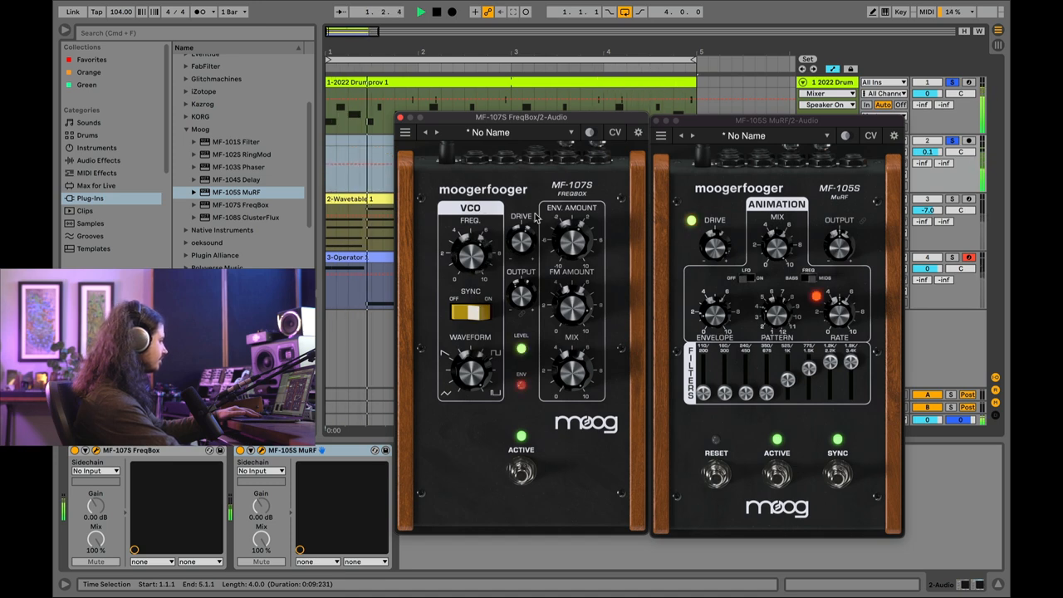